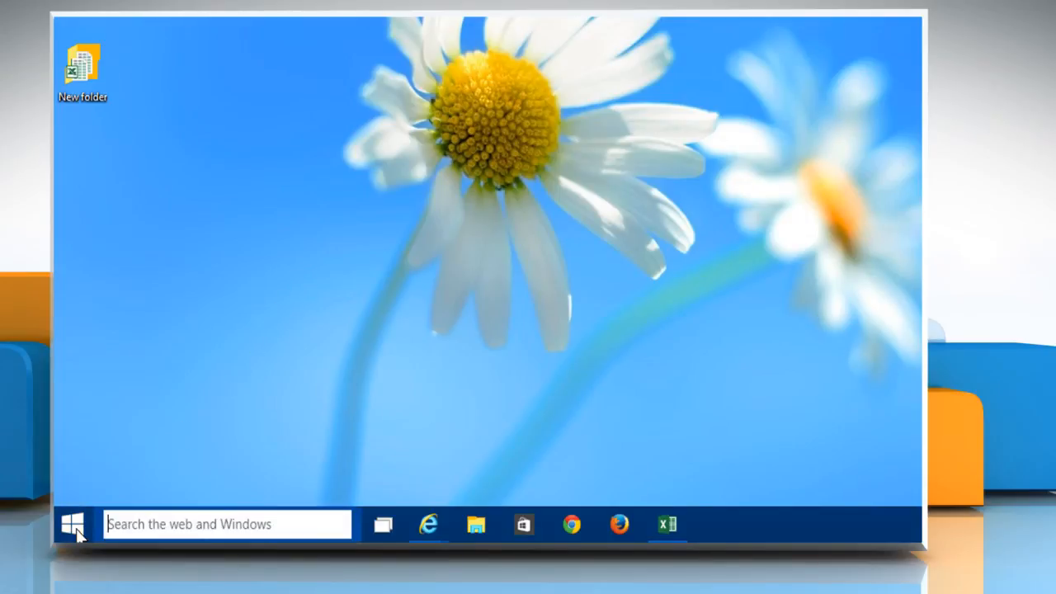
Step: Bring up the Windows 10 Start menu from the taskbar
{"action": "left_click", "coordinate": [73, 525]}
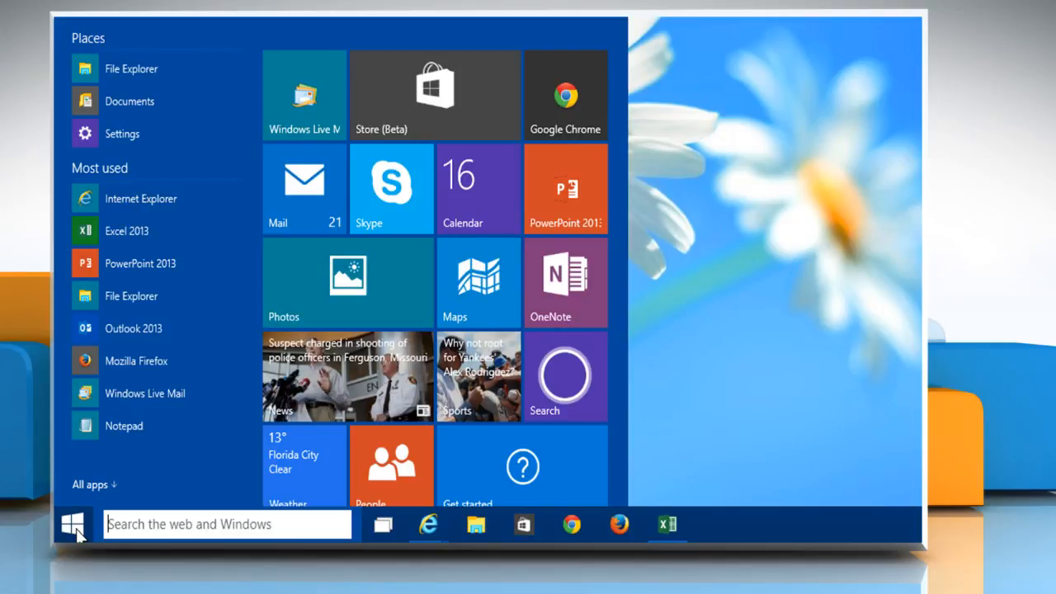
{"action": "mouse_move", "coordinate": [565, 94]}
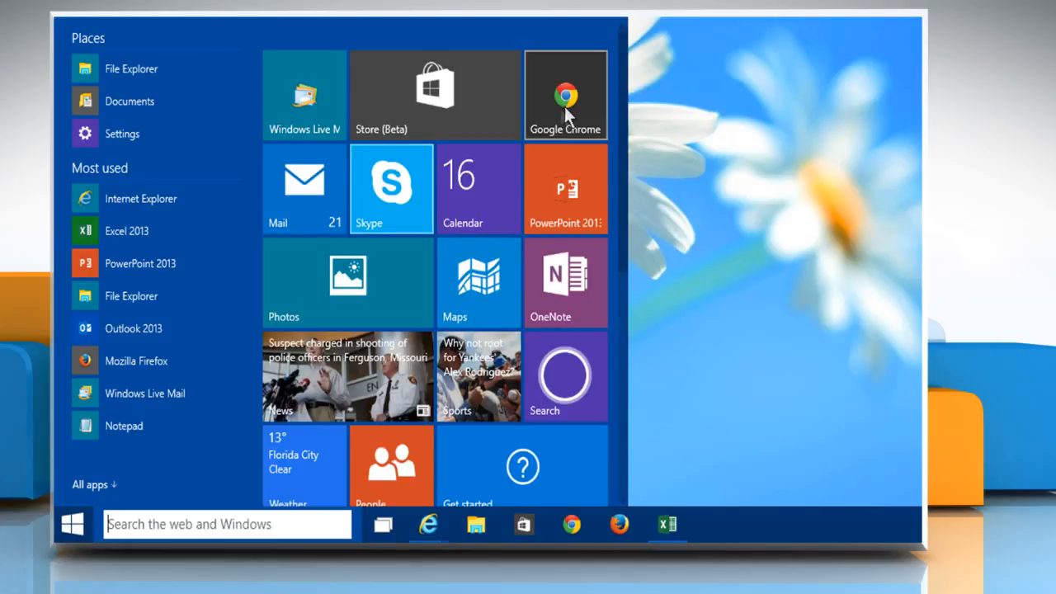
{"action": "left_click", "coordinate": [565, 94]}
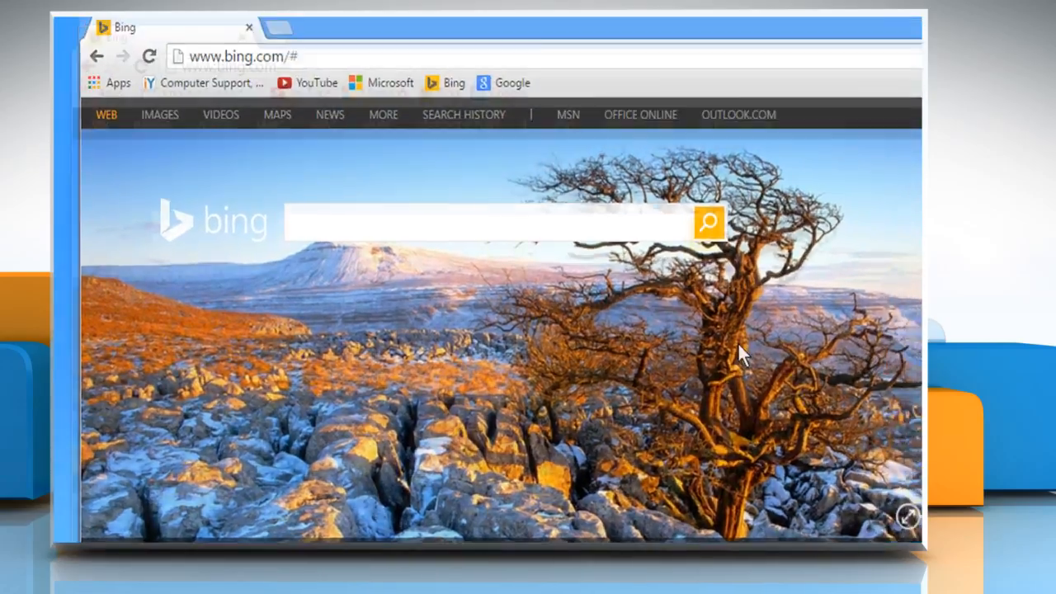
{"action": "left_click", "coordinate": [244, 56]}
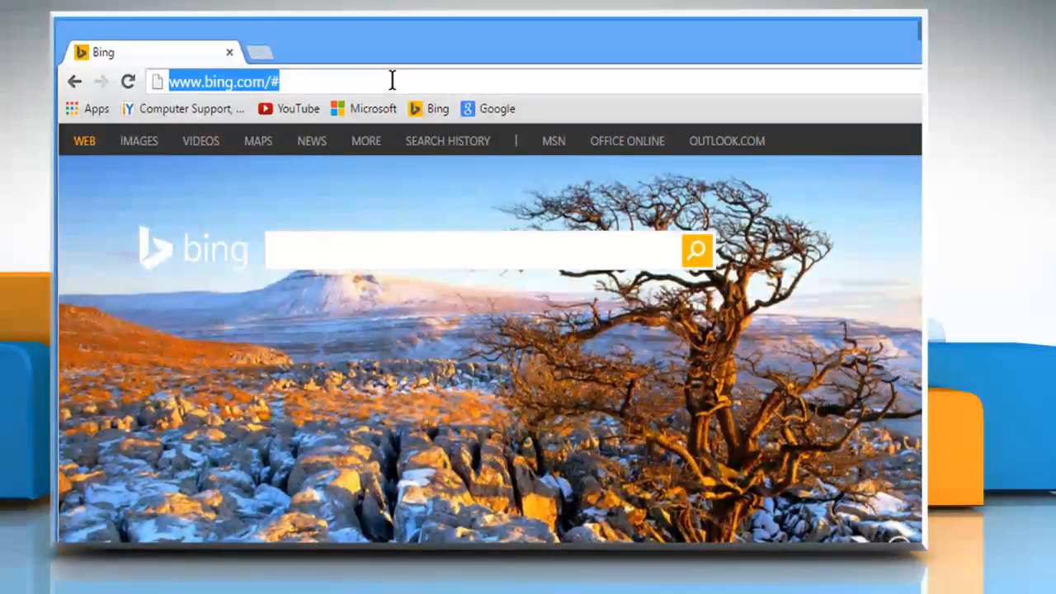
{"action": "type", "text": "www."}
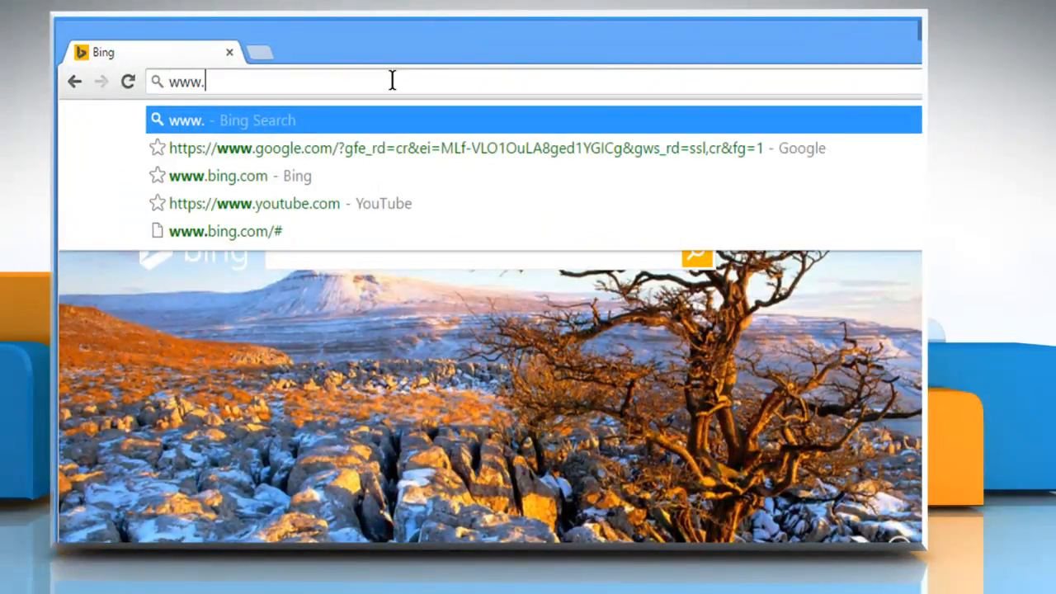
{"action": "type", "text": "pinterest.com"}
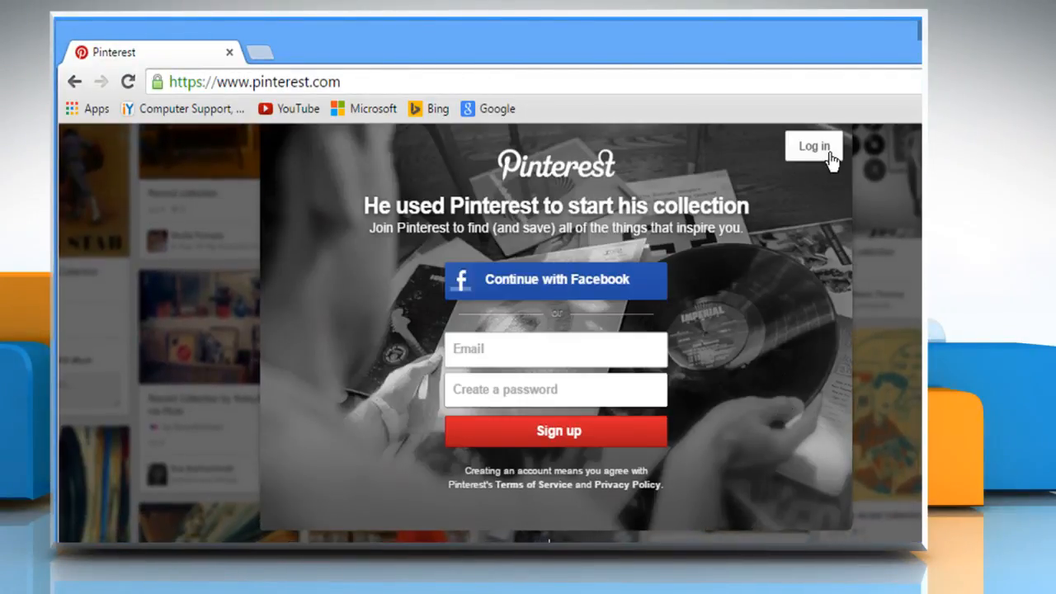
{"action": "left_click", "coordinate": [812, 145]}
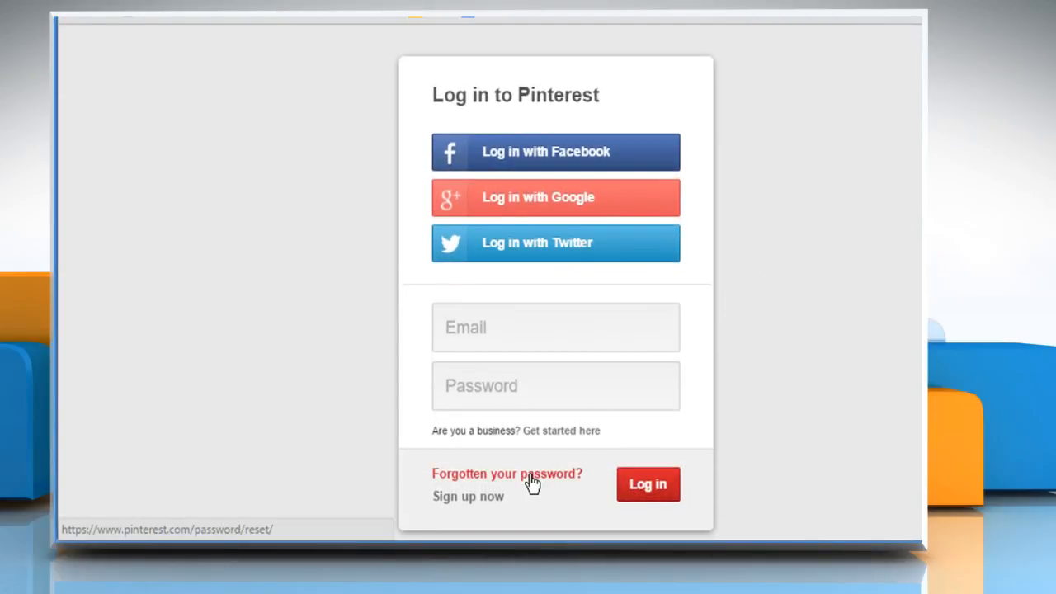
{"action": "left_click", "coordinate": [508, 472]}
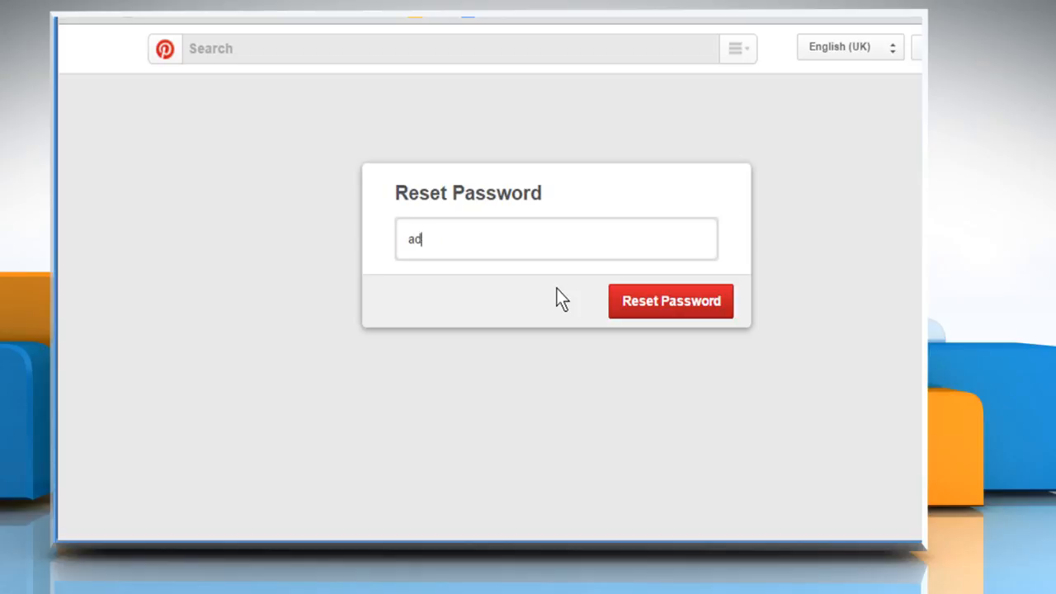
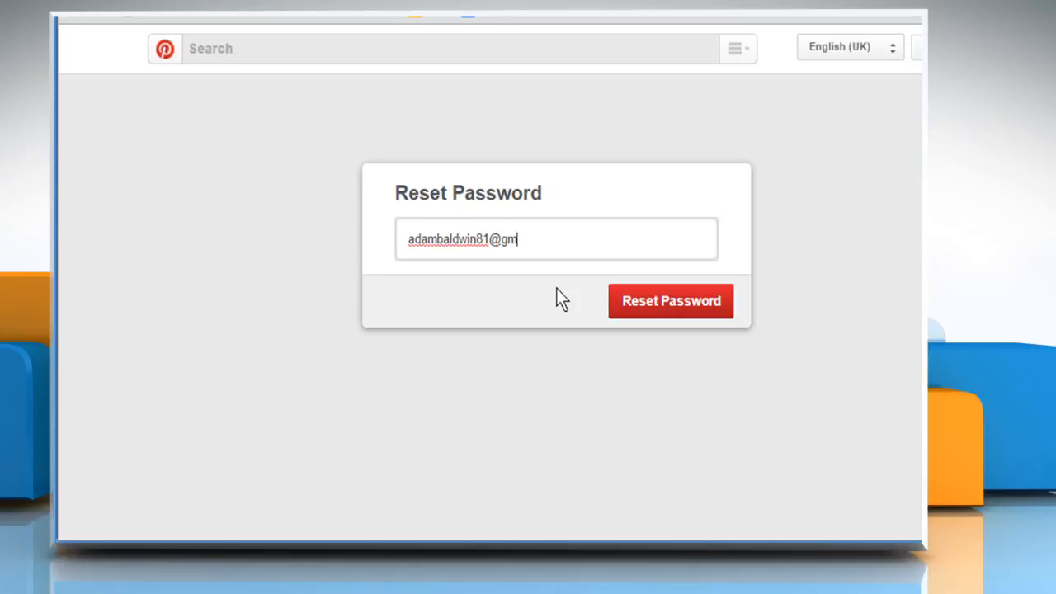
{"action": "left_click", "coordinate": [670, 300]}
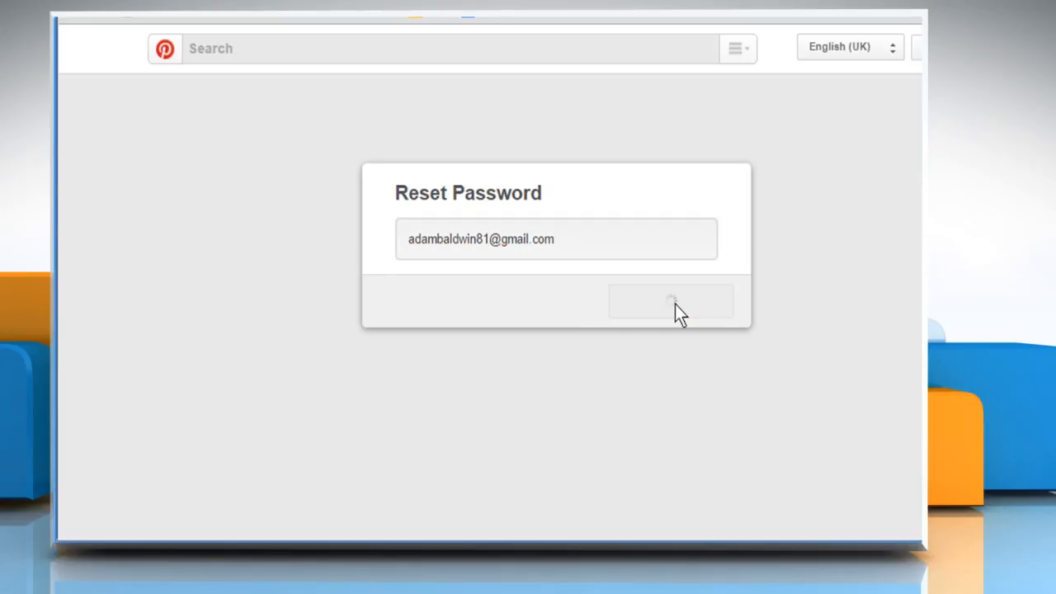
{"action": "left_click", "coordinate": [670, 301]}
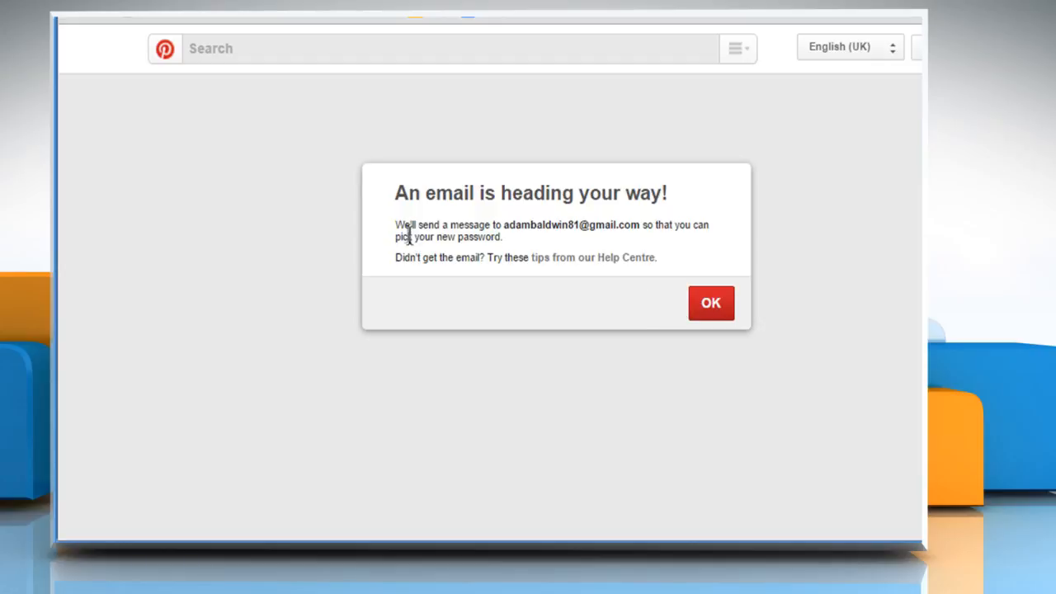
{"action": "mouse_move", "coordinate": [591, 232]}
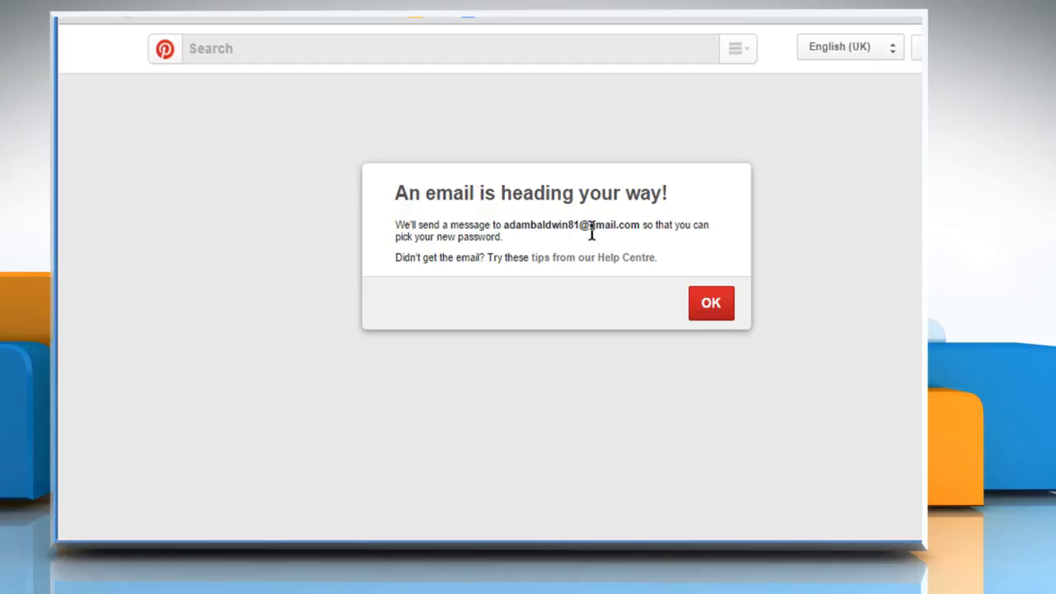
{"action": "mouse_move", "coordinate": [498, 260]}
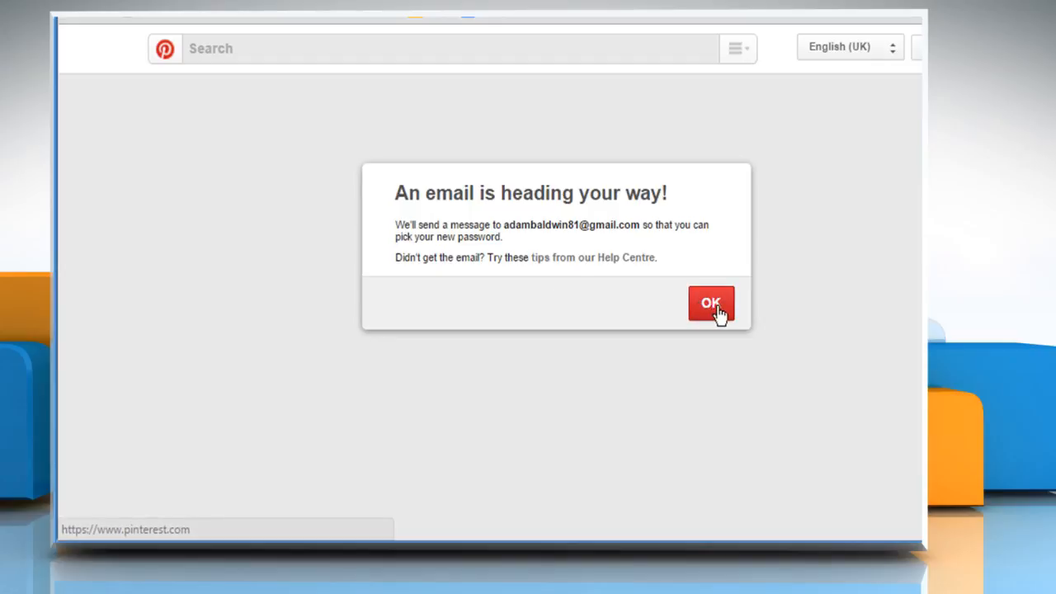
Step: Dismiss the notice and sign in to Gmail at mail.google.com to reach the inbox
{"action": "left_click", "coordinate": [712, 304]}
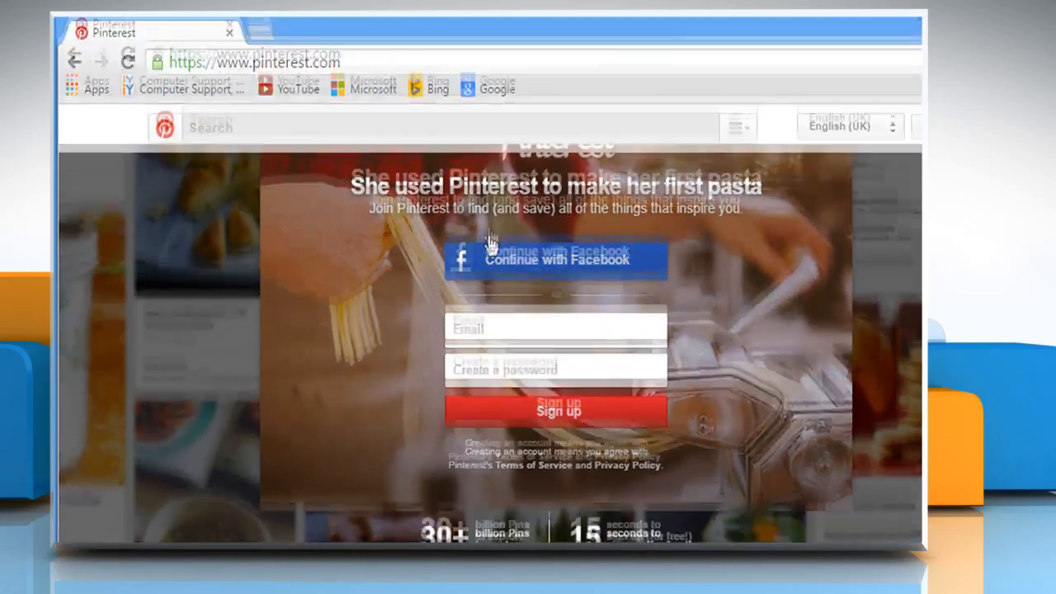
{"action": "type", "text": "mail.go"}
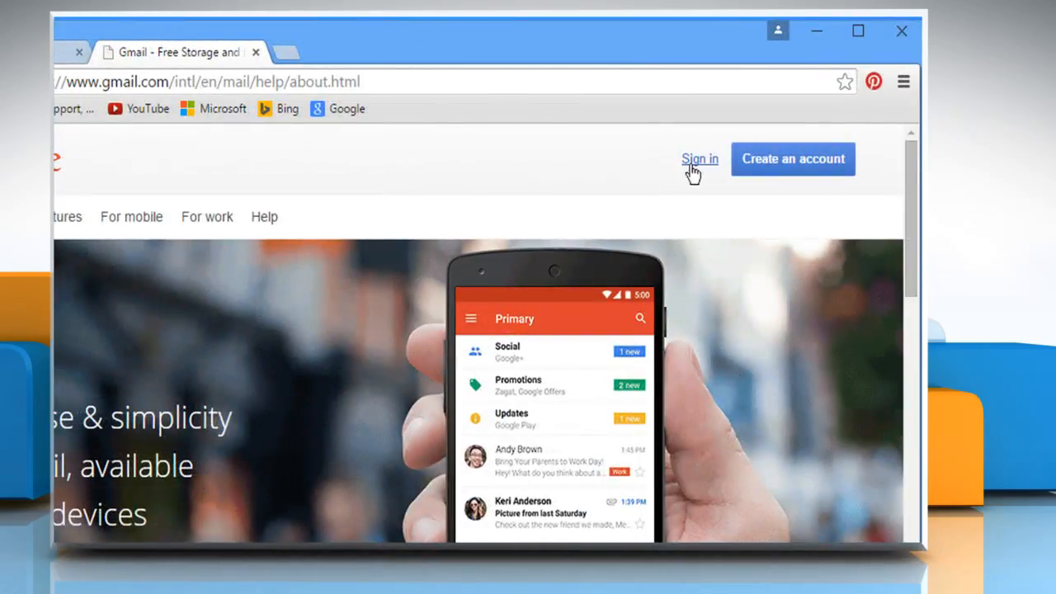
{"action": "left_click", "coordinate": [700, 158]}
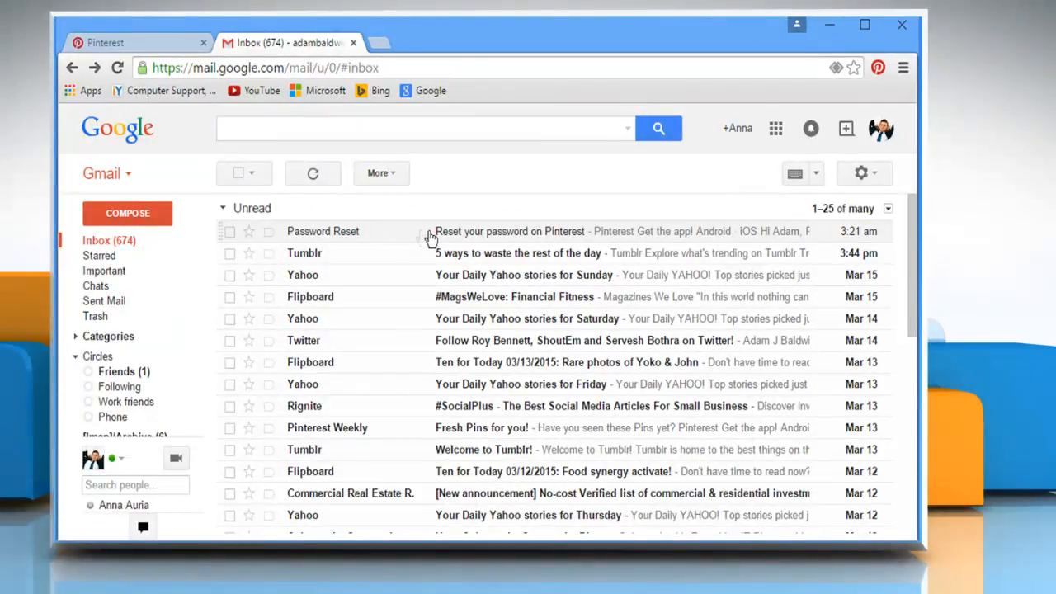
{"action": "mouse_move", "coordinate": [371, 235]}
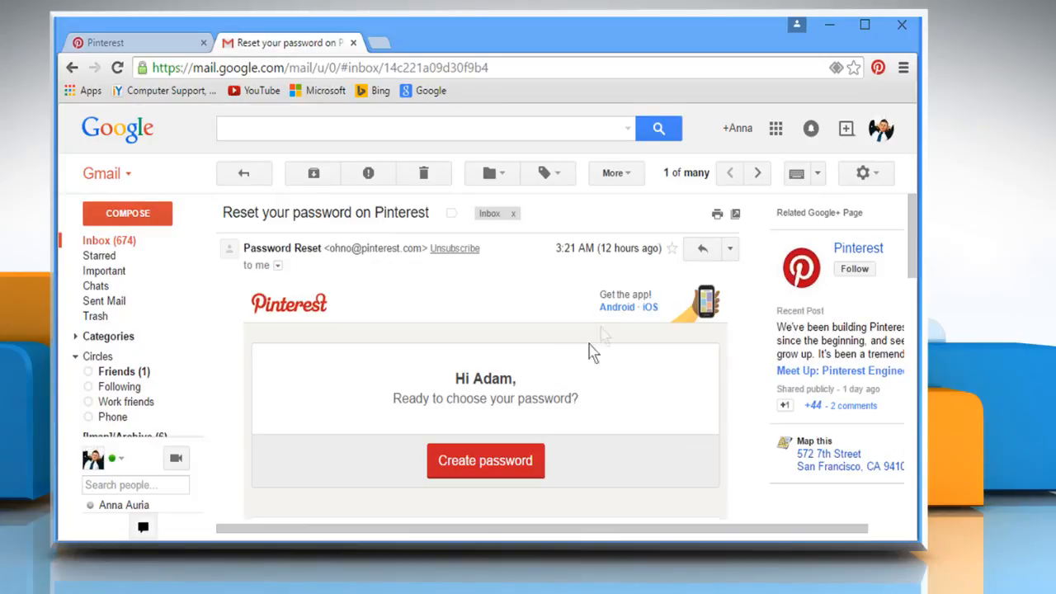
Step: Follow the emailed link, set the new Pinterest password and confirm the Password Changed notice
{"action": "left_click", "coordinate": [486, 461]}
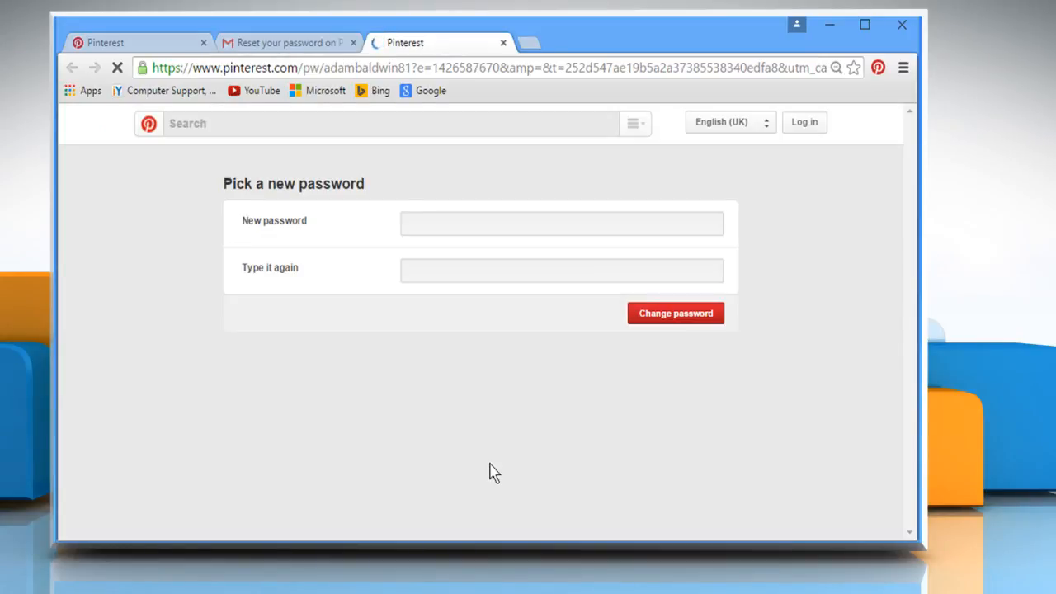
{"action": "type", "text": "•••••"}
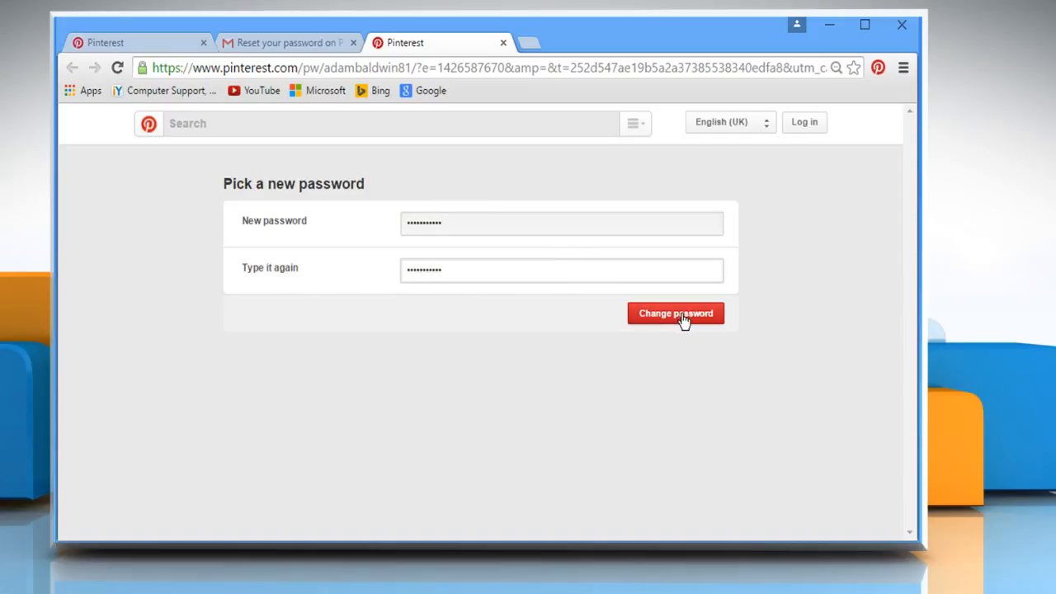
{"action": "left_click", "coordinate": [676, 313]}
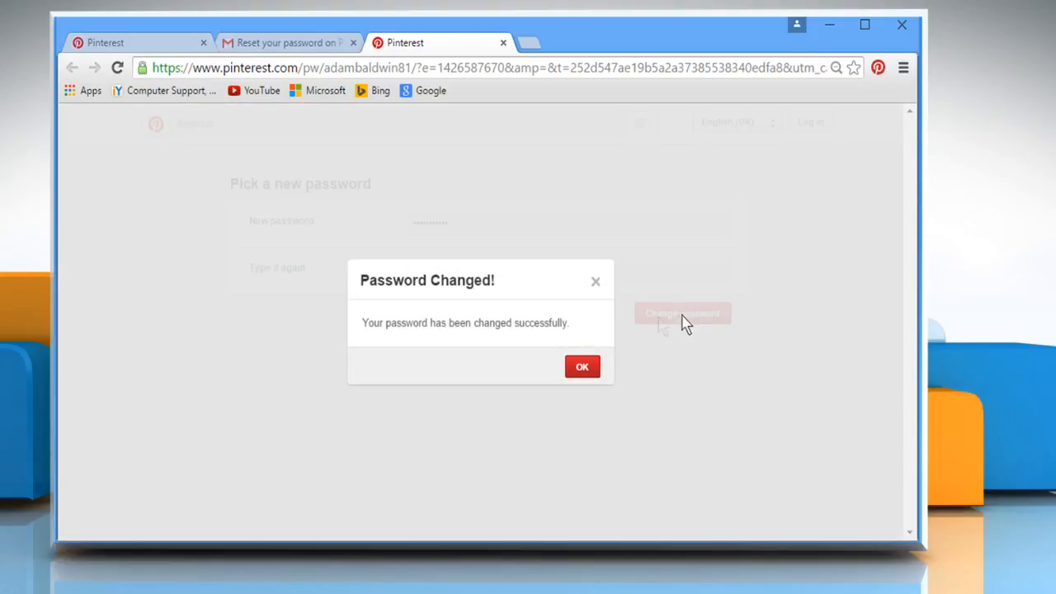
{"action": "mouse_move", "coordinate": [586, 340]}
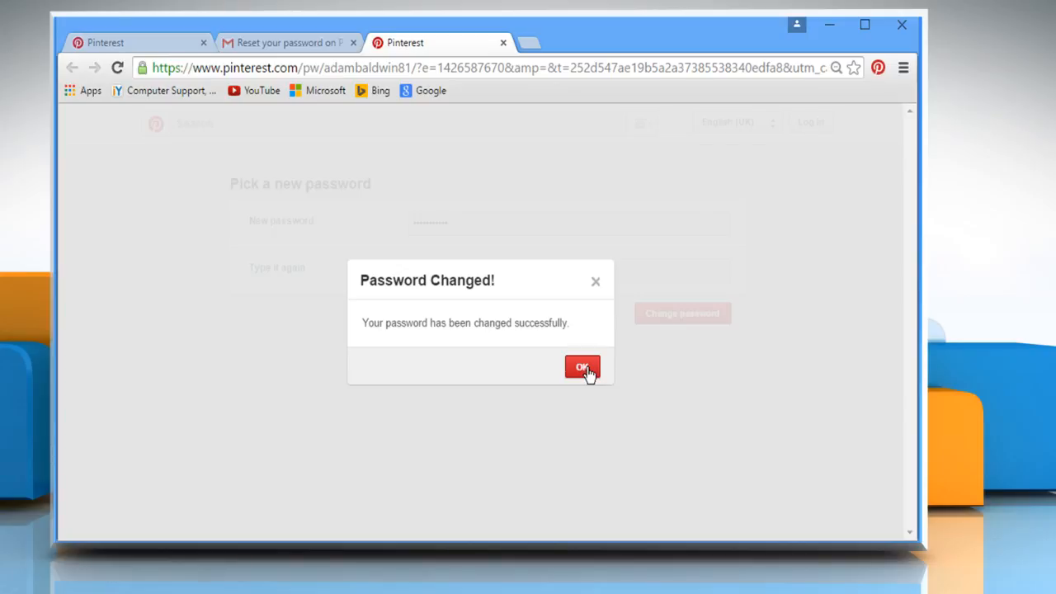
{"action": "left_click", "coordinate": [582, 367]}
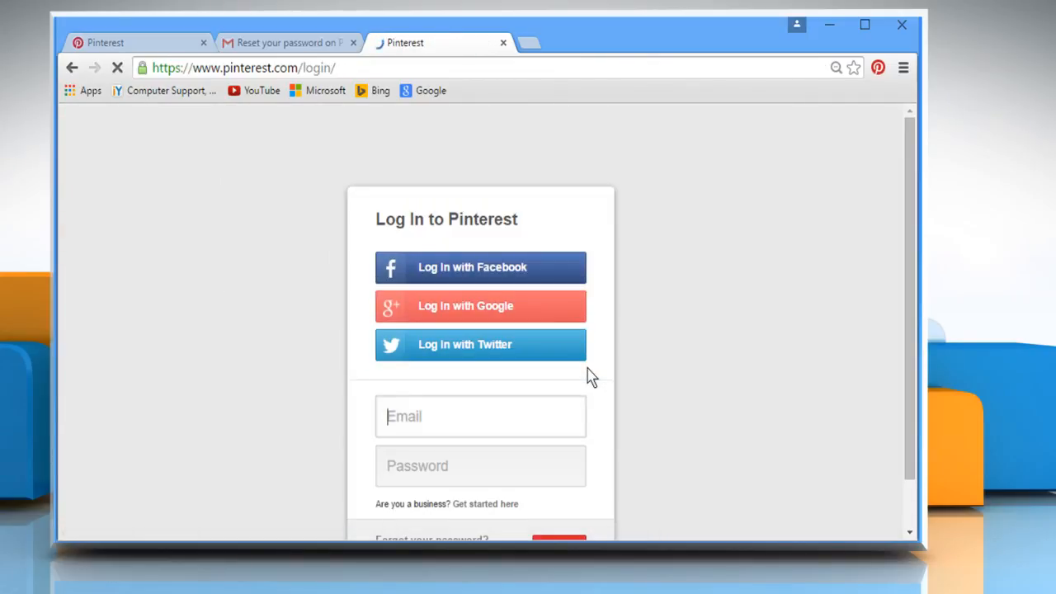